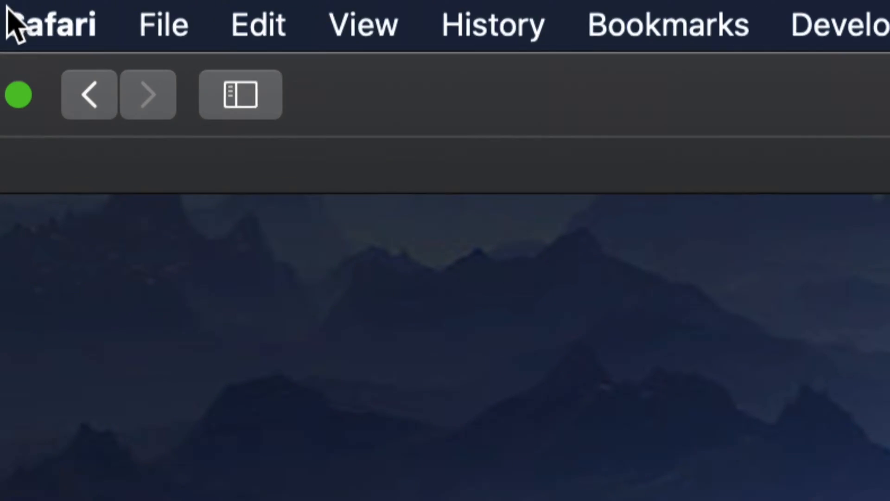
Open the Apple menu from the menu bar.
{"action": "left_click", "coordinate": [65, 24]}
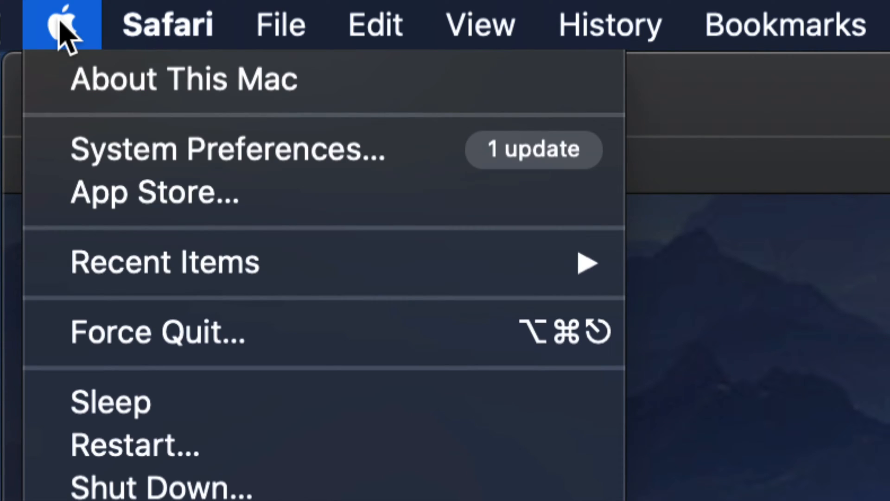
{"action": "mouse_move", "coordinate": [307, 148]}
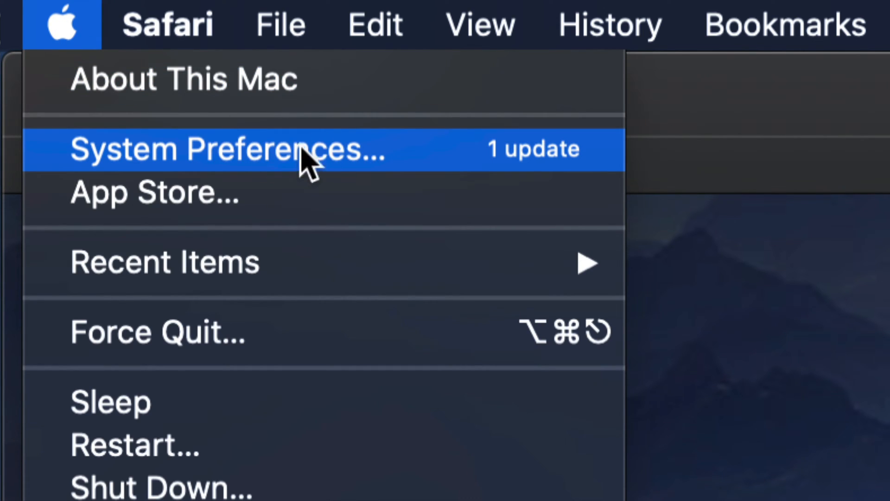
{"action": "mouse_move", "coordinate": [329, 176]}
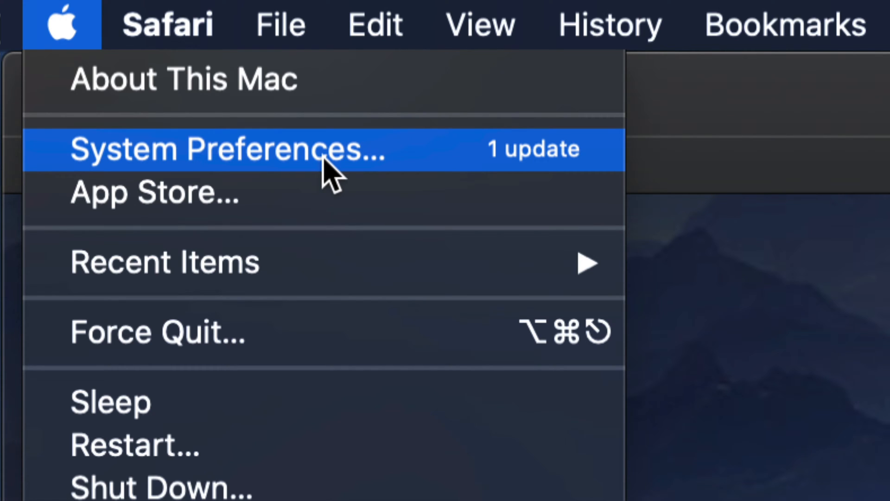
{"action": "mouse_move", "coordinate": [161, 213]}
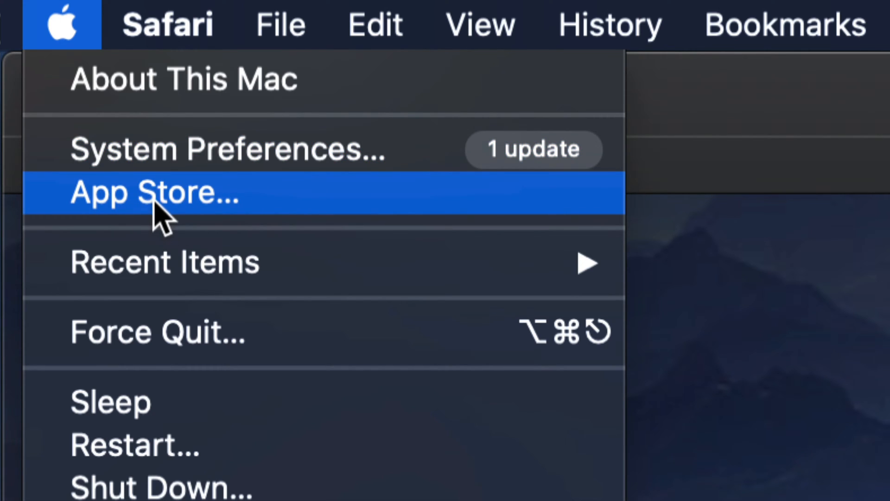
{"action": "mouse_move", "coordinate": [307, 187]}
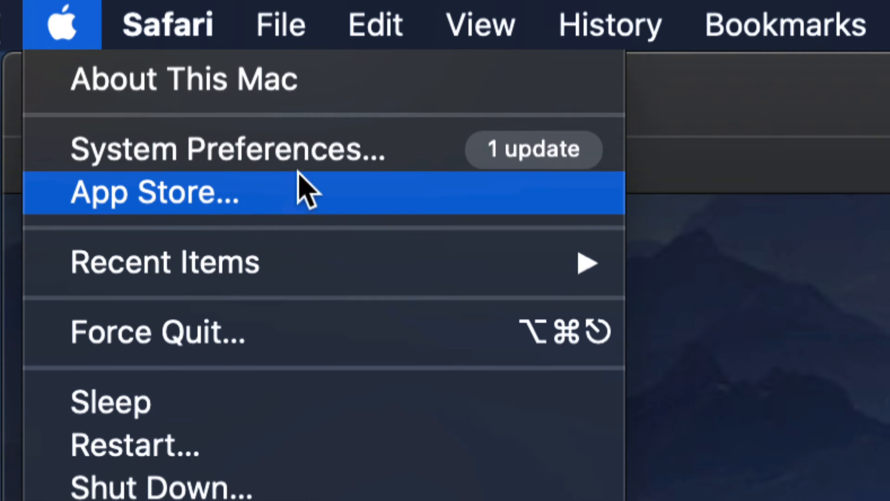
{"action": "mouse_move", "coordinate": [264, 159]}
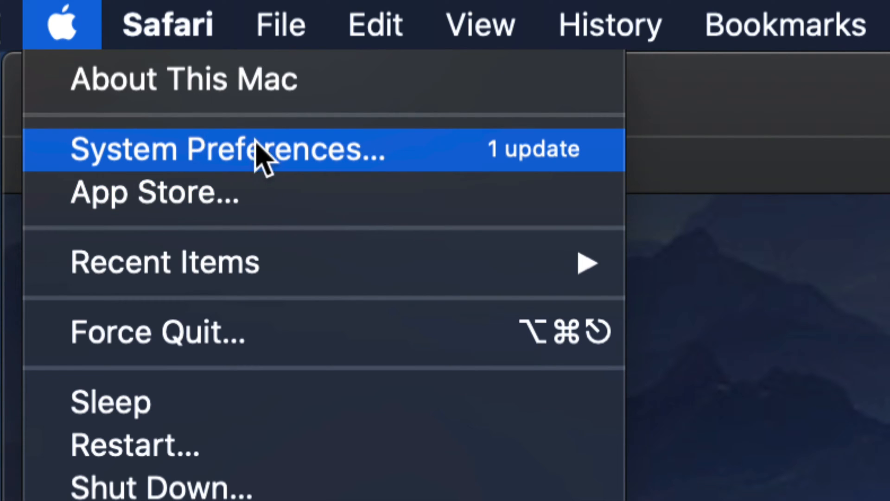
{"action": "mouse_move", "coordinate": [443, 165]}
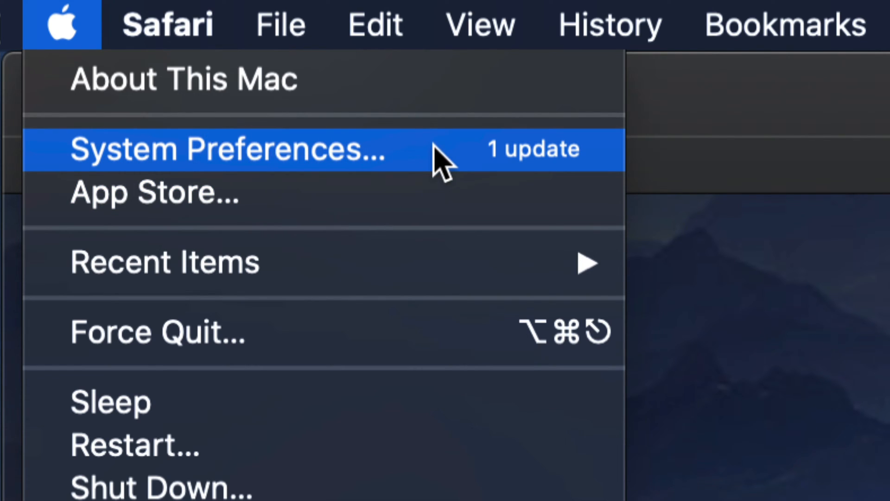
Launch System Preferences from the Apple menu.
{"action": "left_click", "coordinate": [227, 149]}
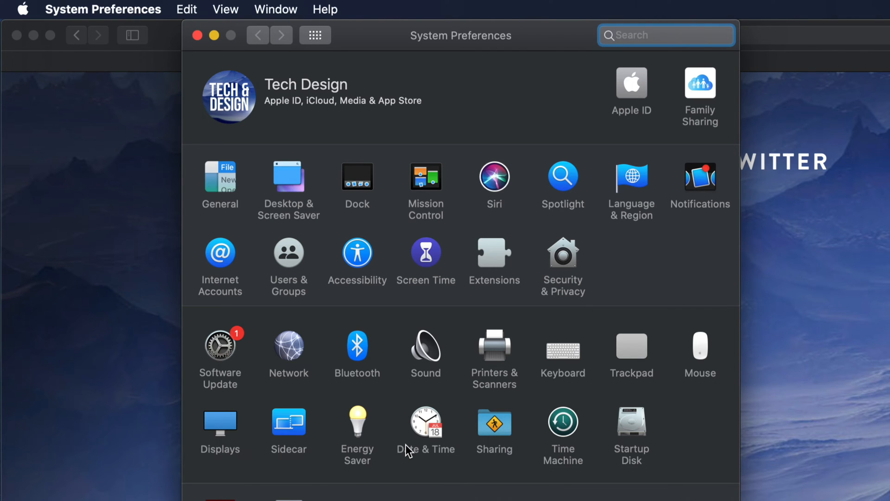
{"action": "mouse_move", "coordinate": [244, 346]}
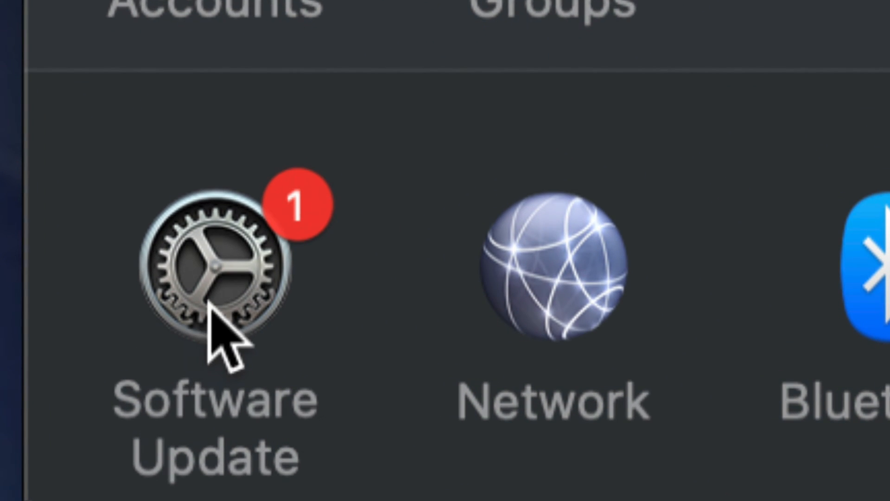
{"action": "mouse_move", "coordinate": [210, 306]}
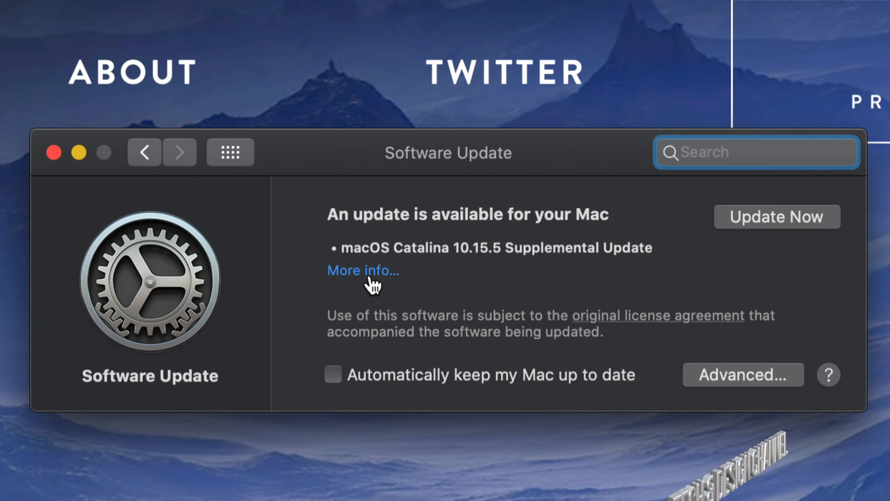
Review the Catalina 10.15.5 Supplemental Update details (1.2 GB, restart required) and close them.
{"action": "left_click", "coordinate": [363, 270]}
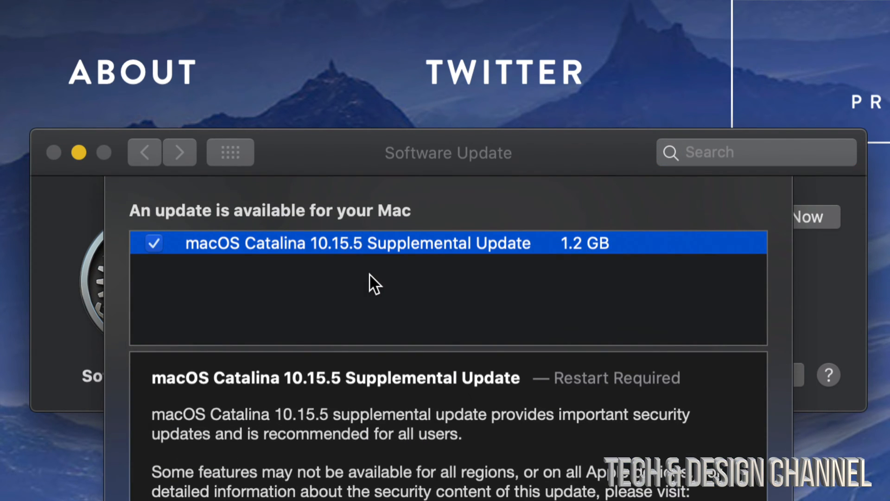
{"action": "mouse_move", "coordinate": [564, 258]}
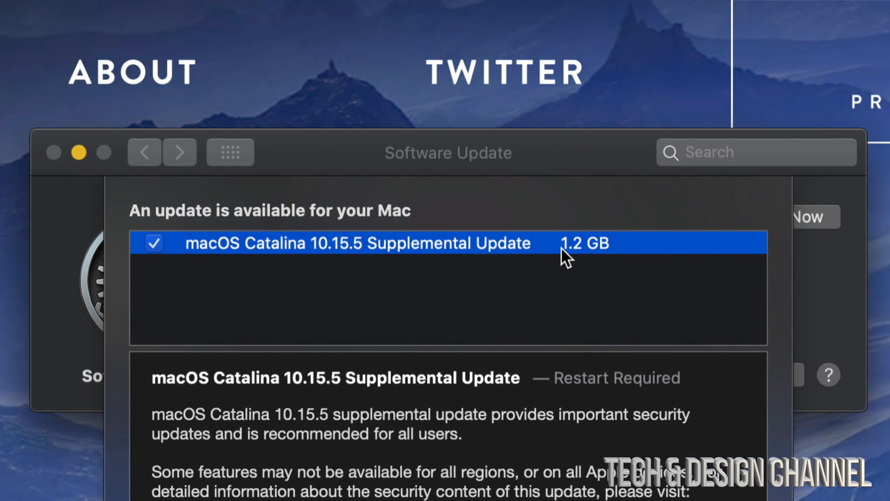
{"action": "mouse_move", "coordinate": [591, 267]}
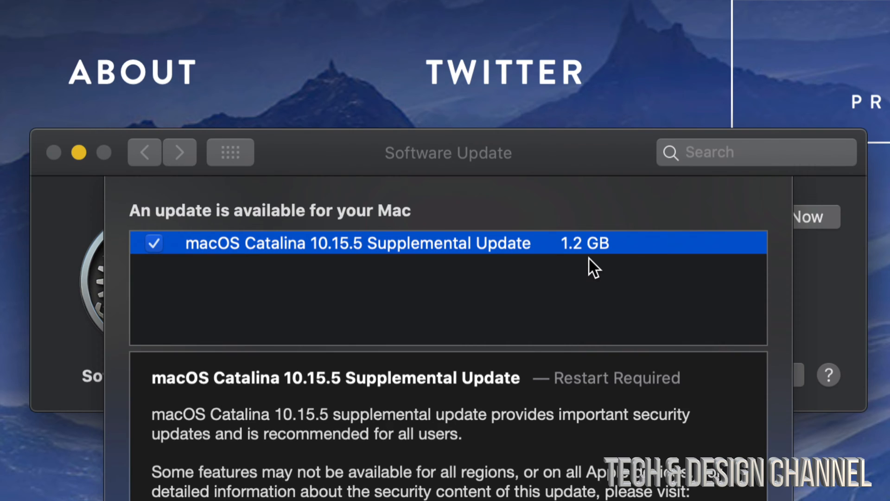
{"action": "mouse_move", "coordinate": [610, 267]}
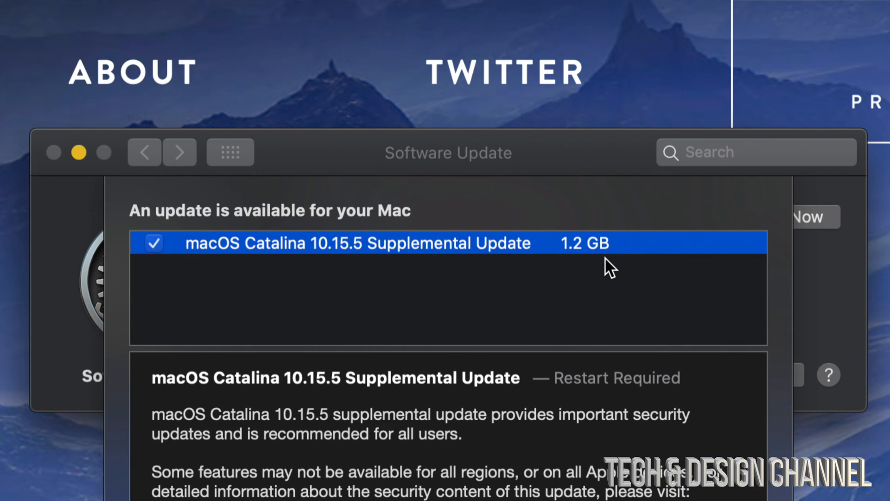
{"action": "mouse_move", "coordinate": [585, 173]}
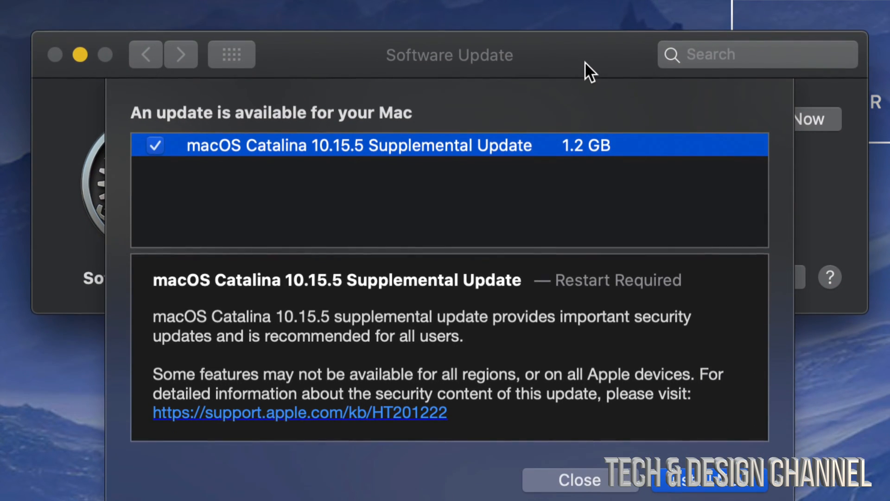
{"action": "left_click", "coordinate": [572, 479]}
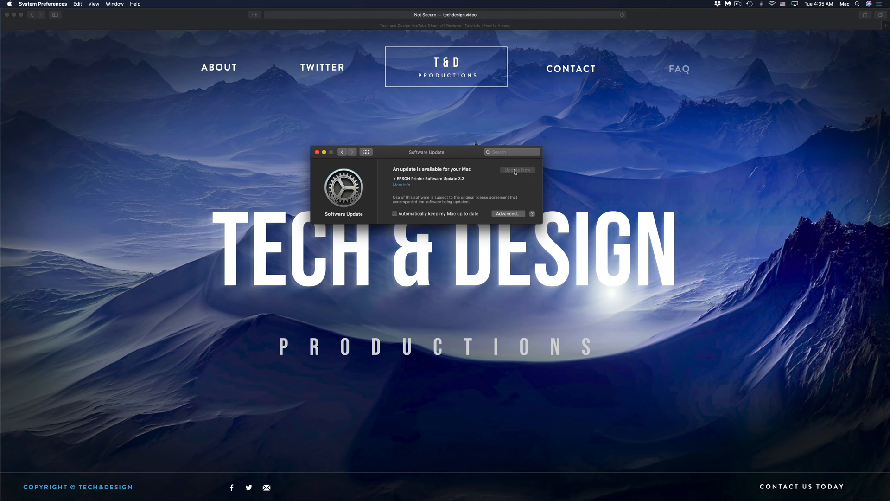
Start the download of EPSON Printer Software Update 3.3 with Update Now.
{"action": "left_click", "coordinate": [517, 169]}
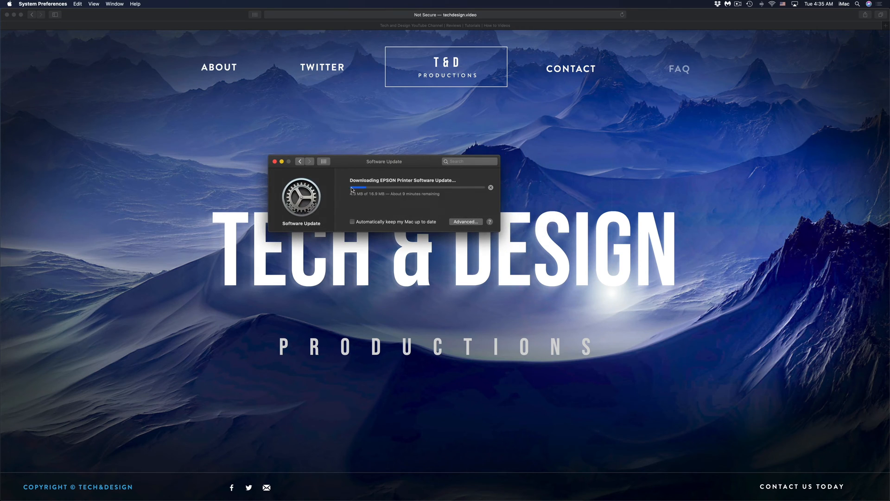